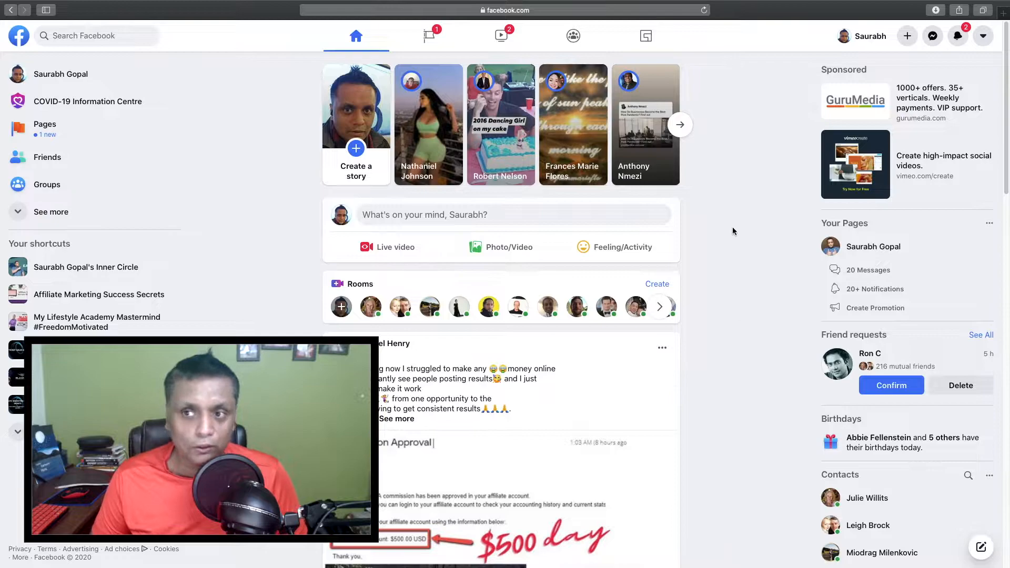
mouse_move(933, 36)
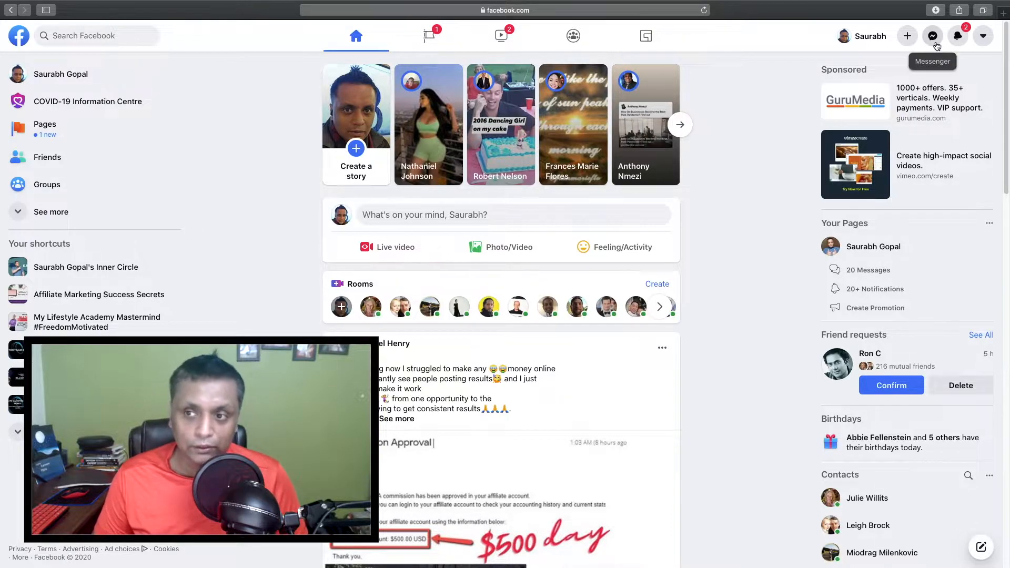
- Show the recent Messenger conversations panel from the top bar
left_click(931, 36)
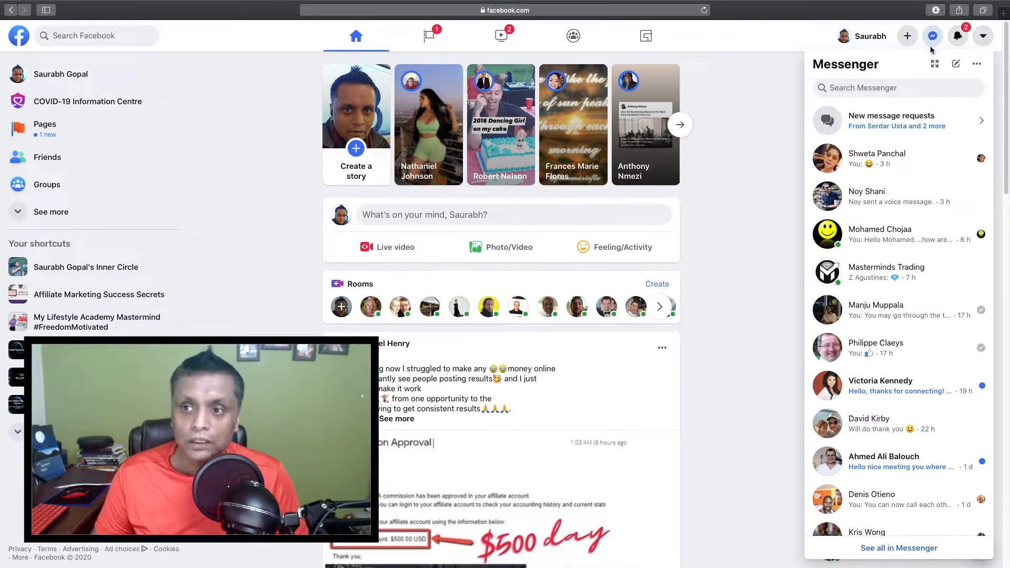
mouse_move(957, 64)
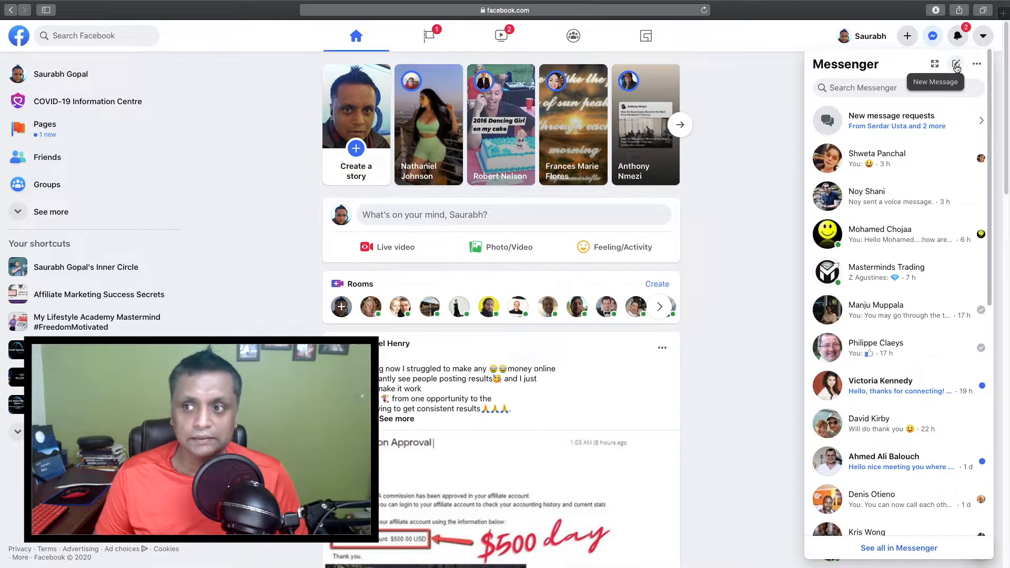
left_click(957, 64)
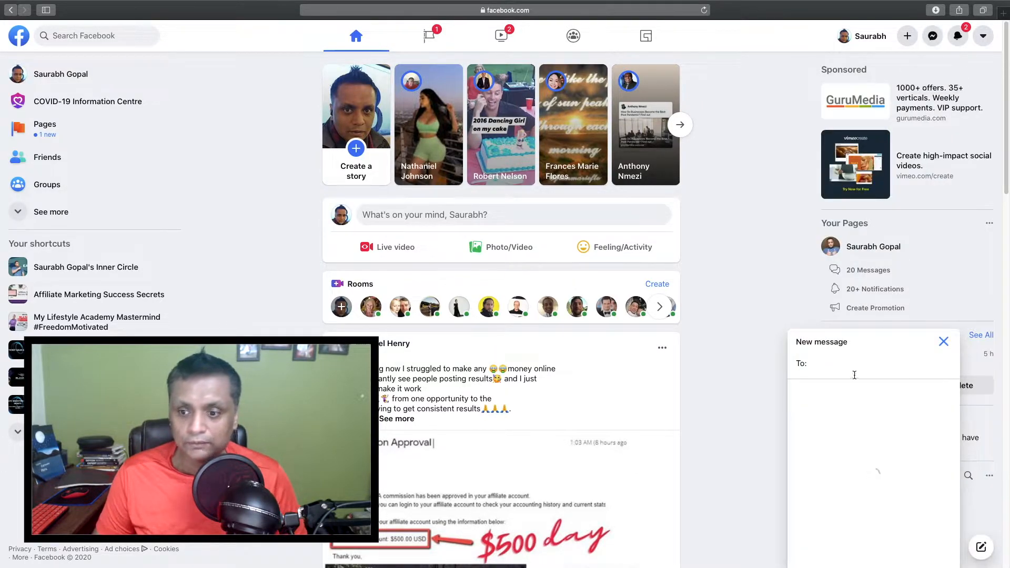
left_click(850, 363)
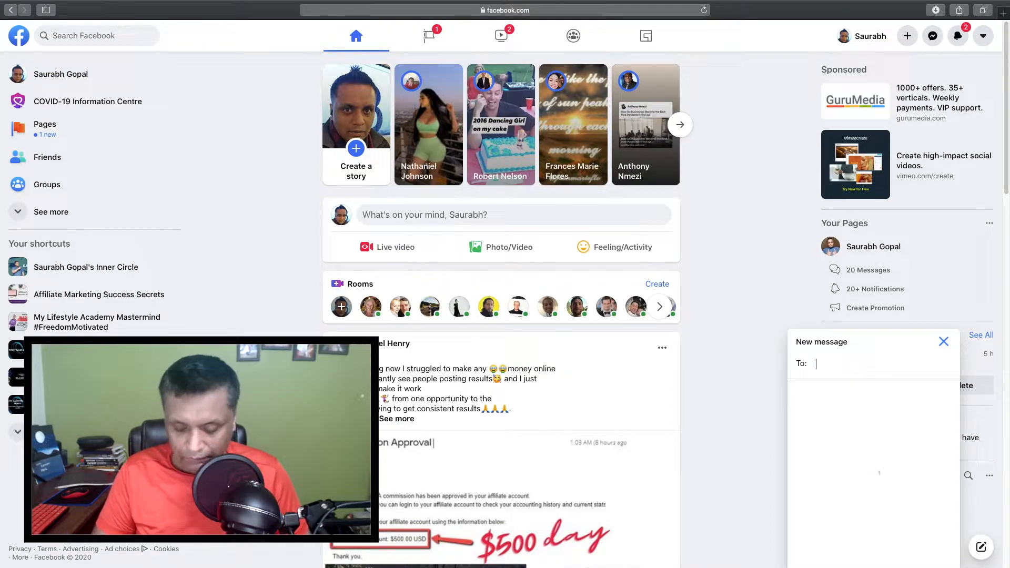
type("sunil")
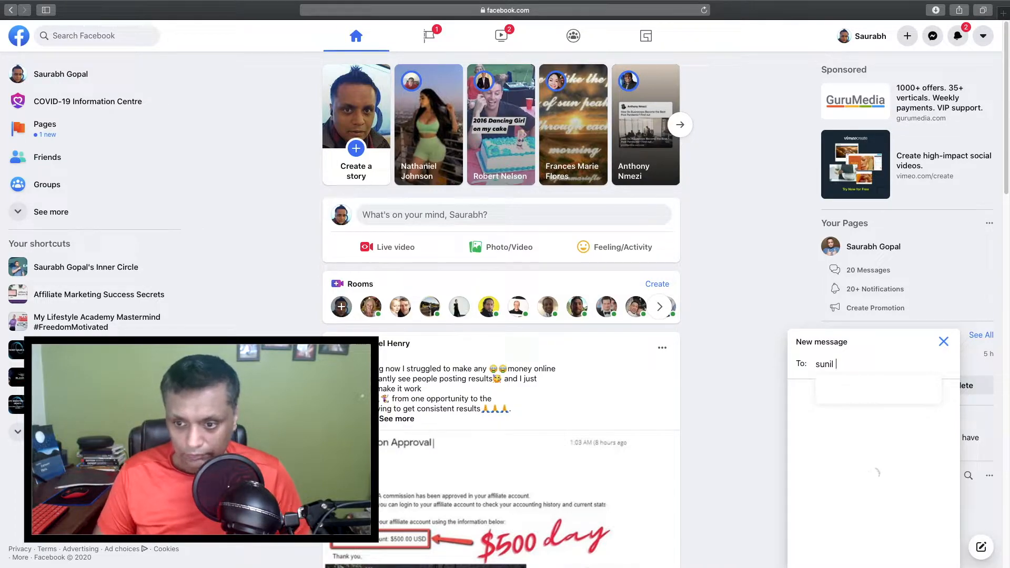
type("mat")
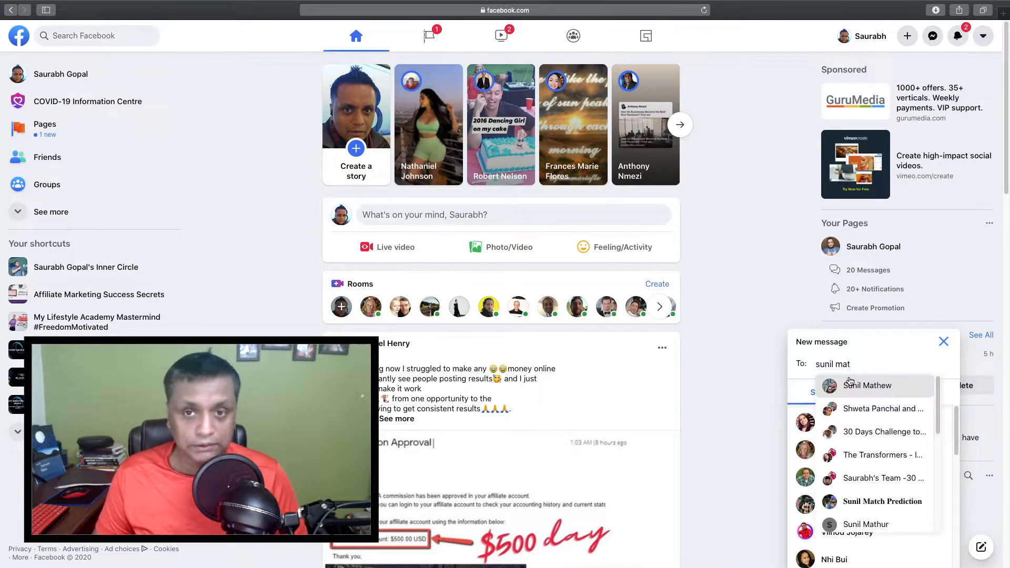
left_click(867, 385)
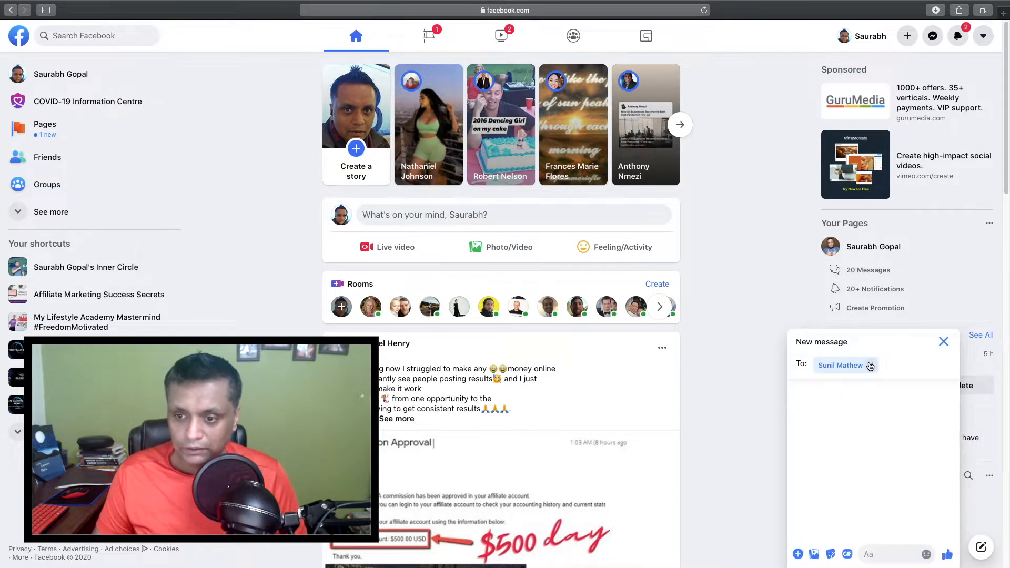
- Add 'shweta' as a second recipient, making it a group chat, and focus the message box
type("s")
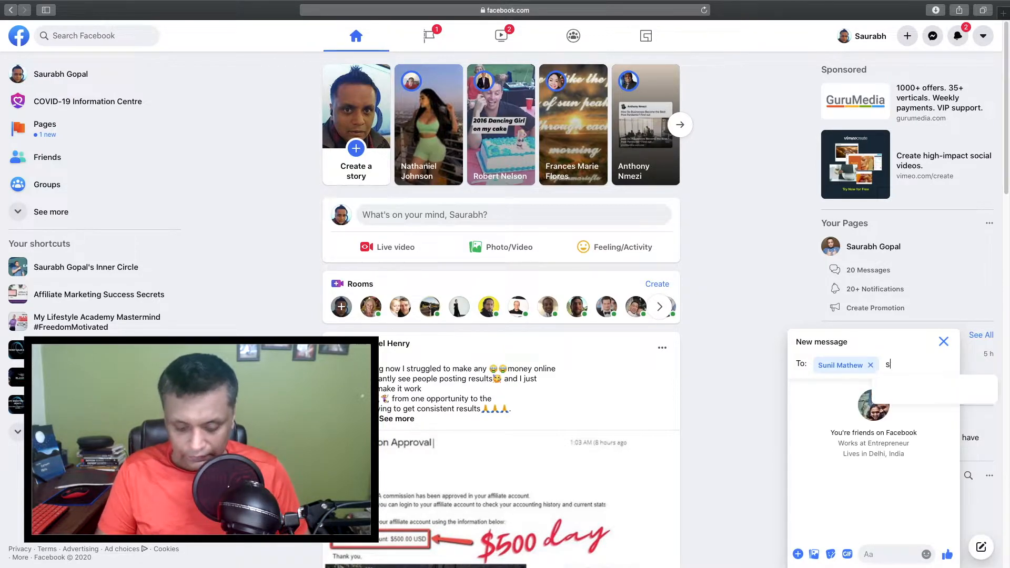
type("hweta")
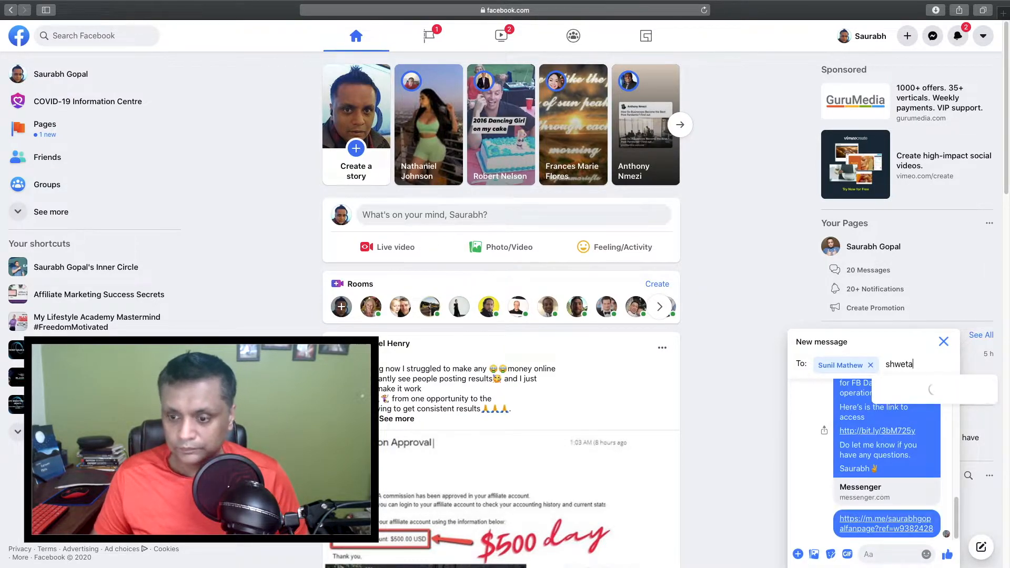
type("shweta")
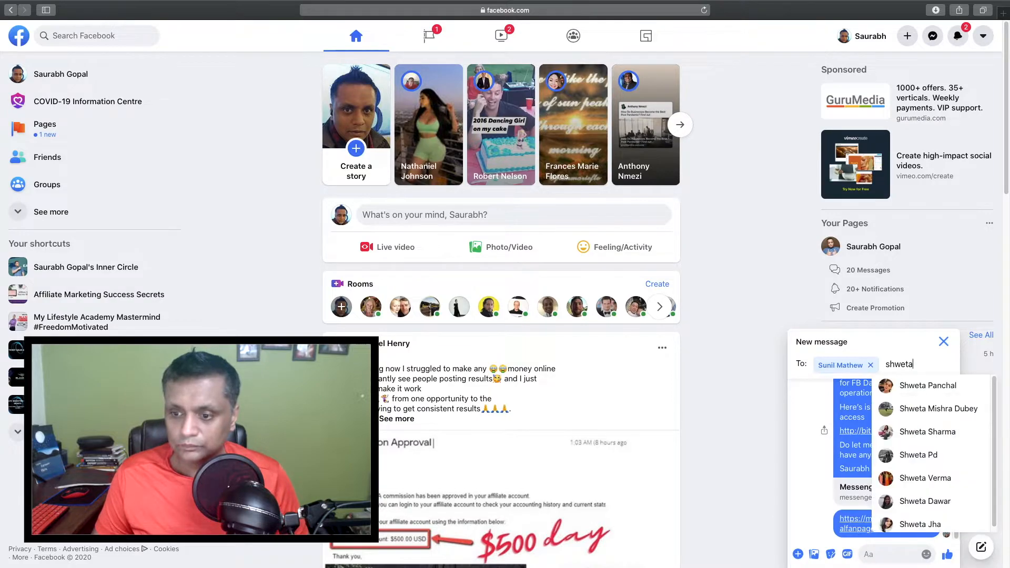
left_click(929, 386)
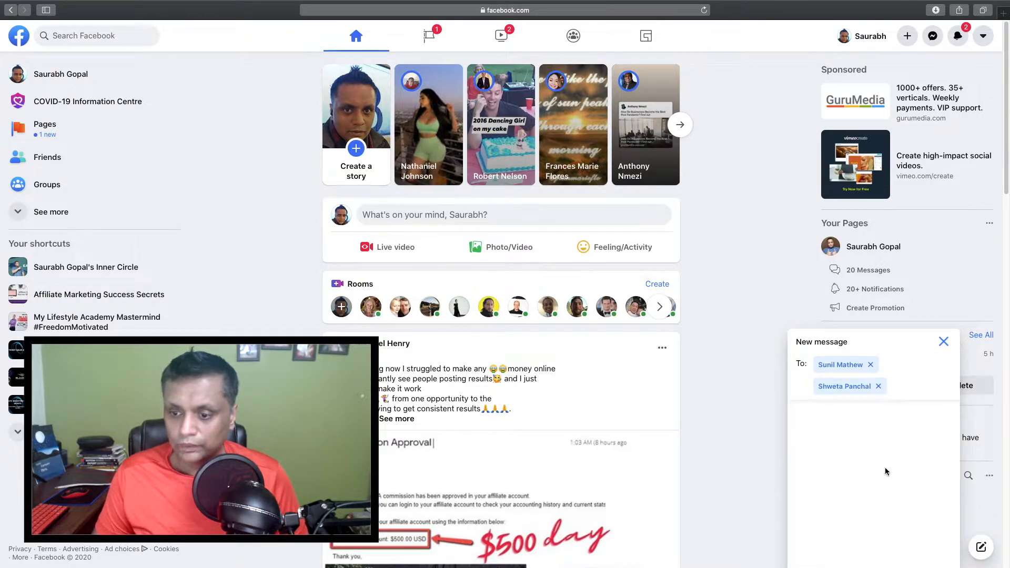
left_click(874, 554)
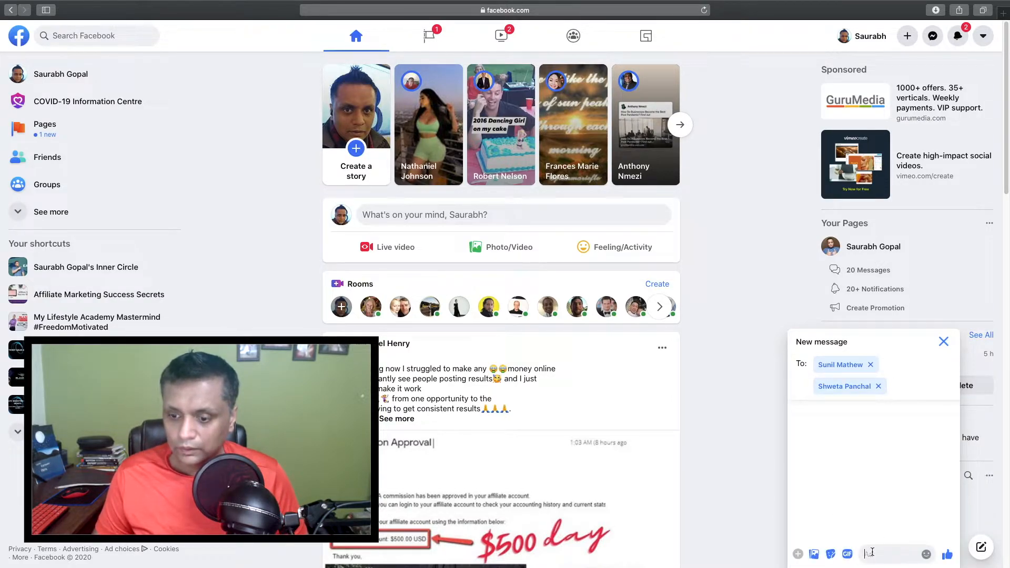
- Write the message 'hello....its a test' in the message box without sending
type("h")
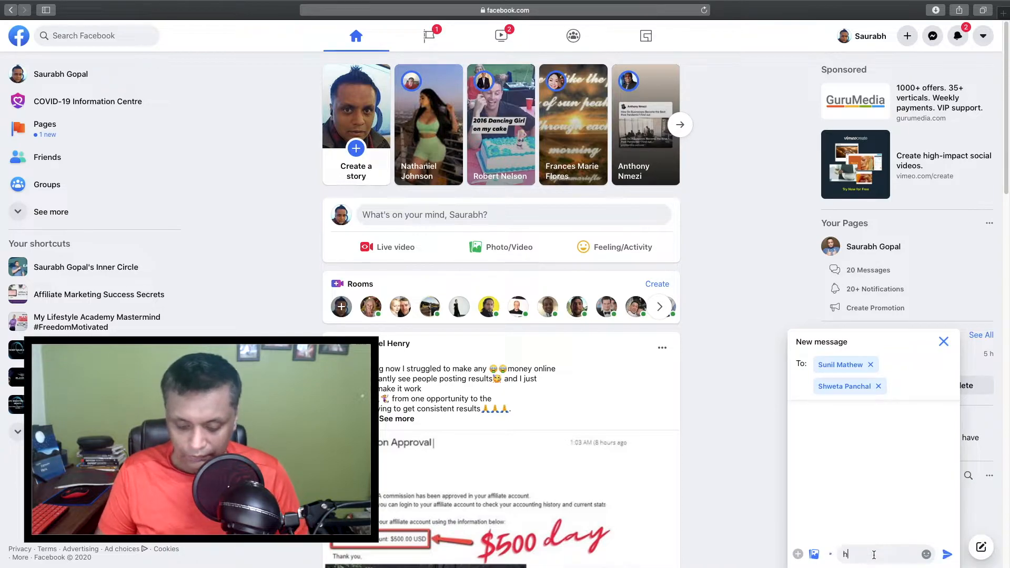
type("ello....its a")
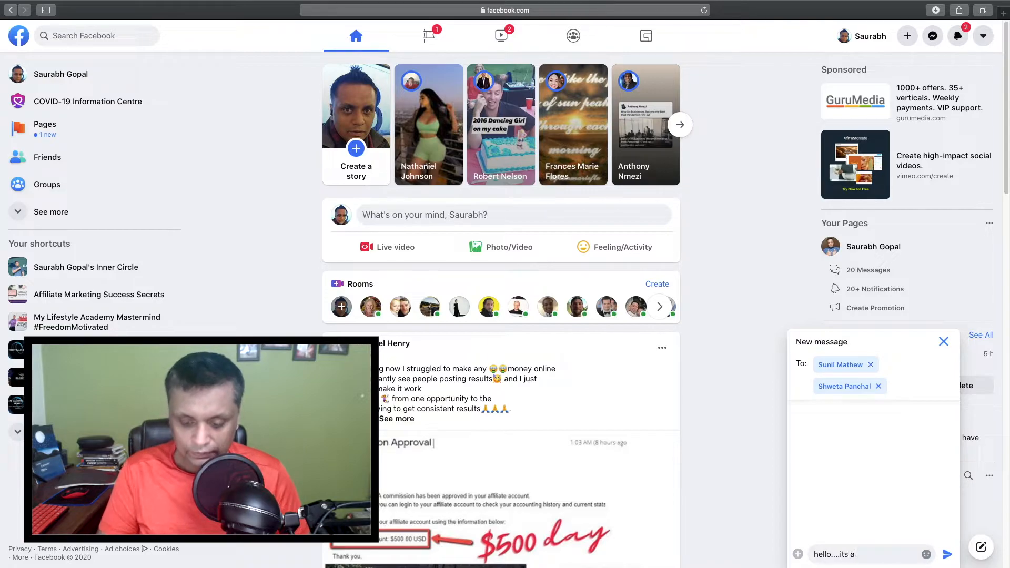
type("test")
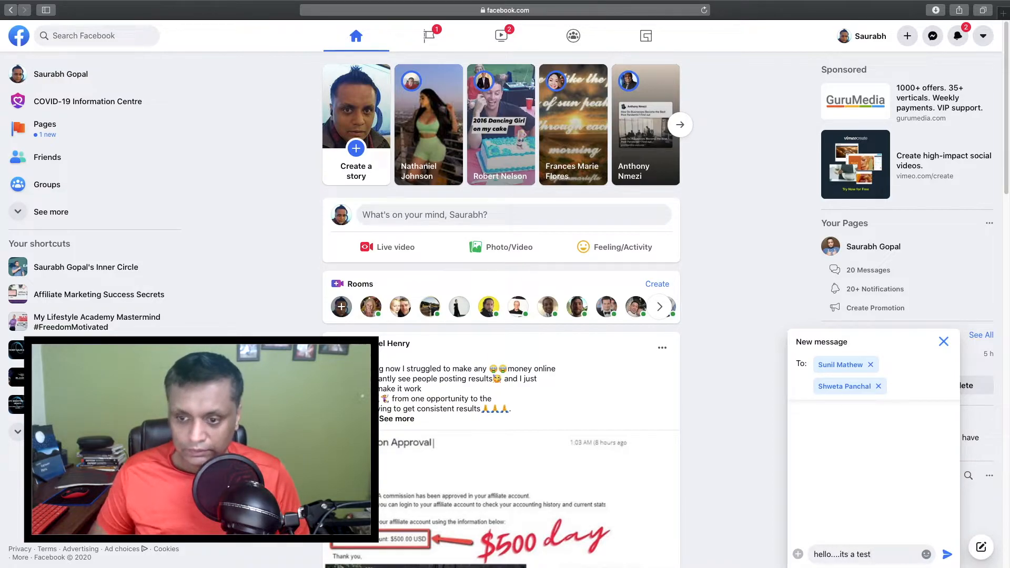